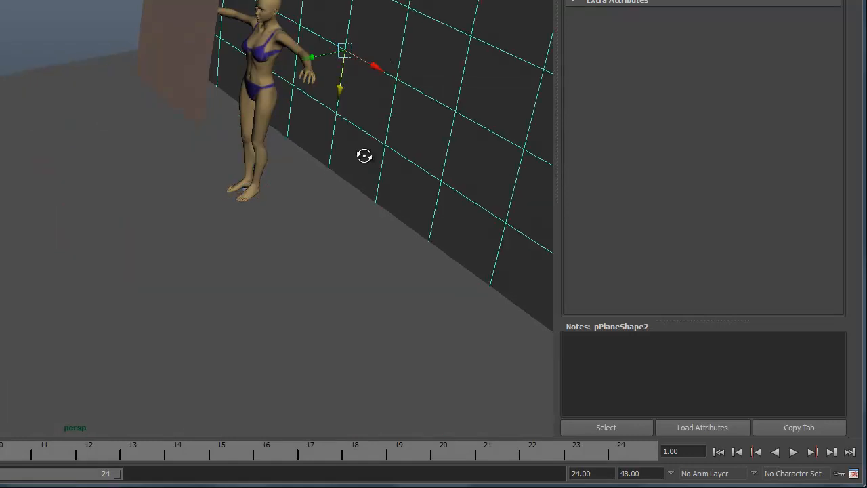
Position the large plane and the small emitter plane near the wall beside the mannequin.
{"action": "left_click_drag", "start_coordinate": [363, 156], "coordinate": [361, 148]}
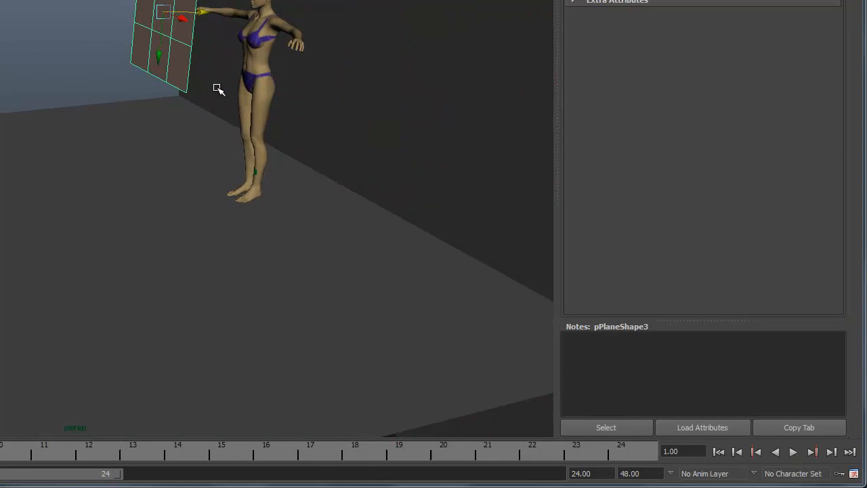
{"action": "left_click_drag", "start_coordinate": [216, 89], "coordinate": [219, 129]}
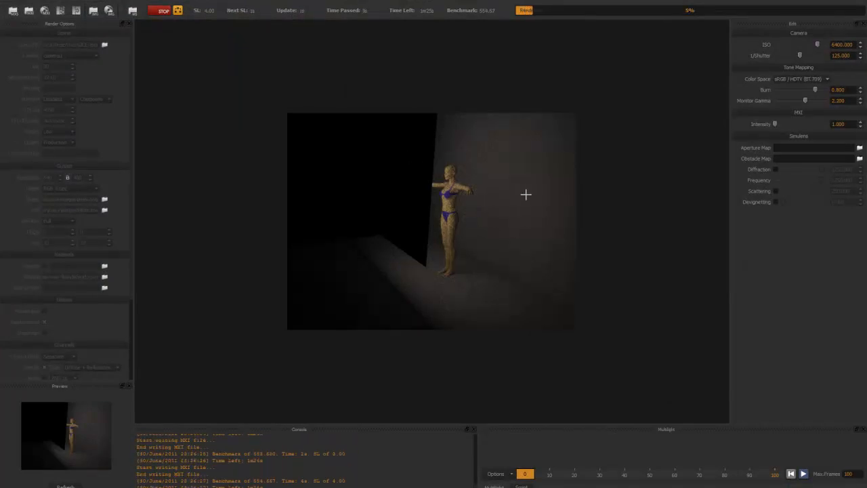
Let the Maxwell render of the mannequin against the lit wall progress.
{"action": "left_click", "coordinate": [161, 10]}
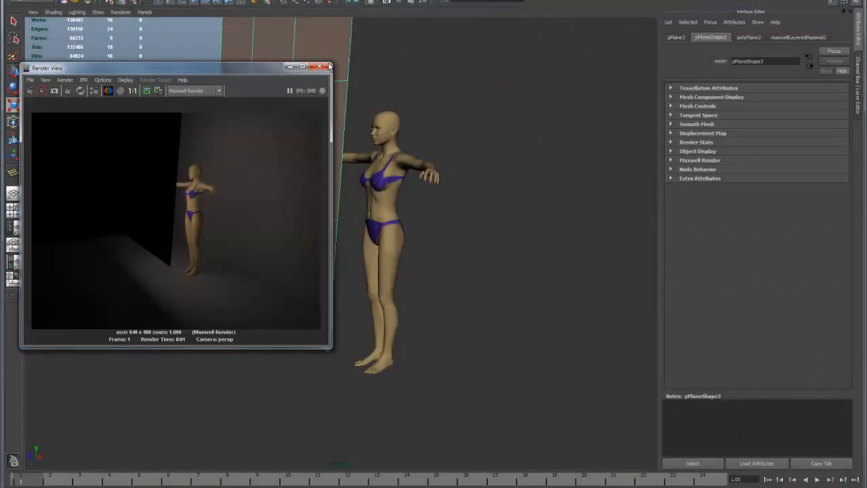
Bring up Maya's Render View to review the Maxwell render of the mannequin and wall.
{"action": "left_click", "coordinate": [328, 66]}
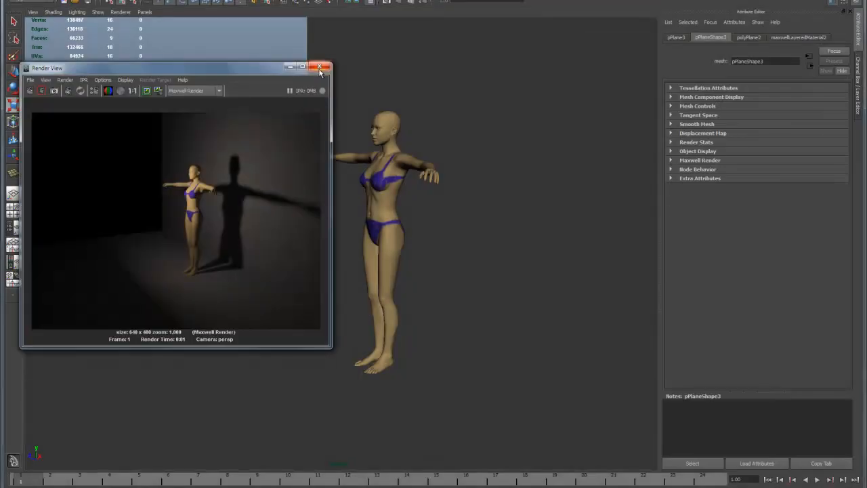
Close the render preview and return to the perspective viewport.
{"action": "left_click", "coordinate": [320, 67]}
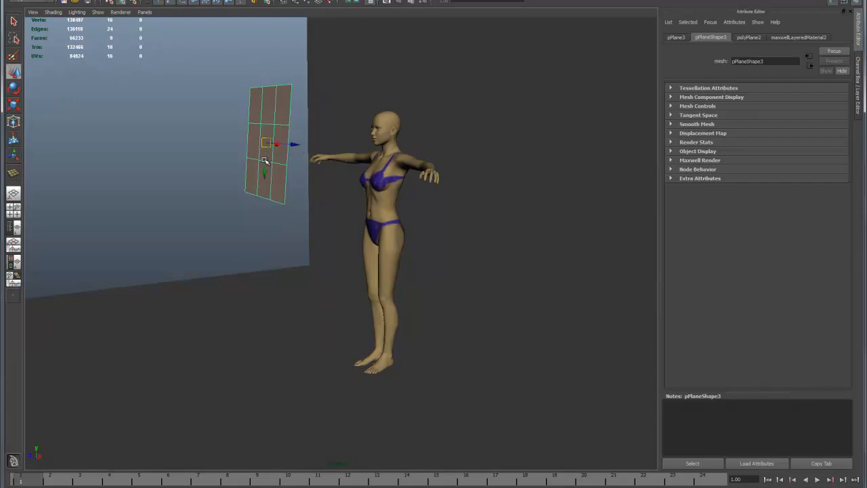
Move the small emitter plane to a new distance from the mannequin.
{"action": "left_click_drag", "start_coordinate": [278, 144], "coordinate": [196, 138]}
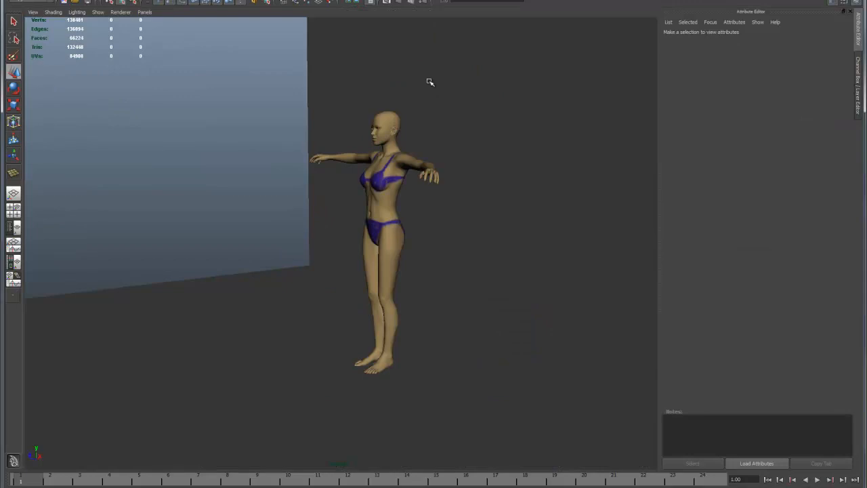
{"action": "mouse_move", "coordinate": [588, 105]}
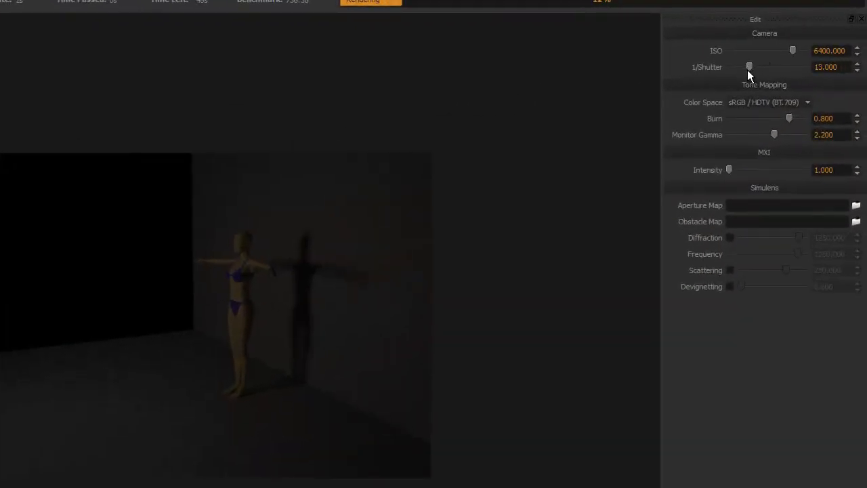
Lower the camera shutter to 5 to brighten the render of the mannequin's shadow.
{"action": "left_click_drag", "start_coordinate": [749, 67], "coordinate": [740, 67]}
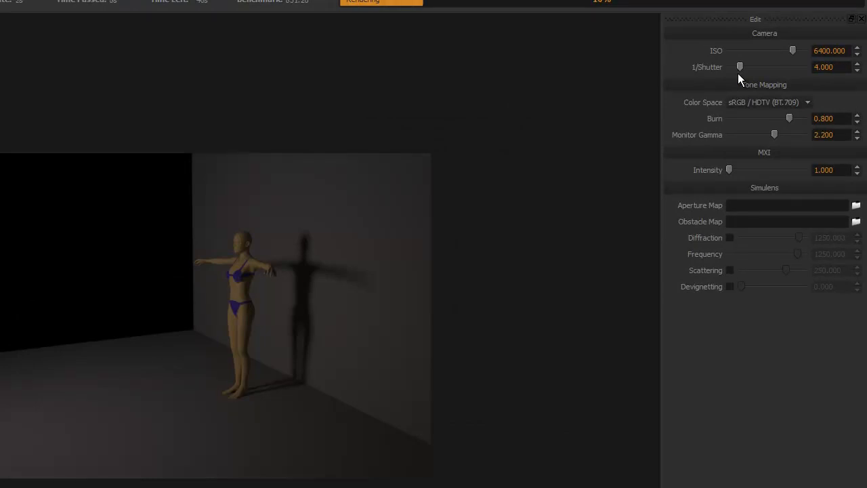
{"action": "left_click", "coordinate": [857, 64]}
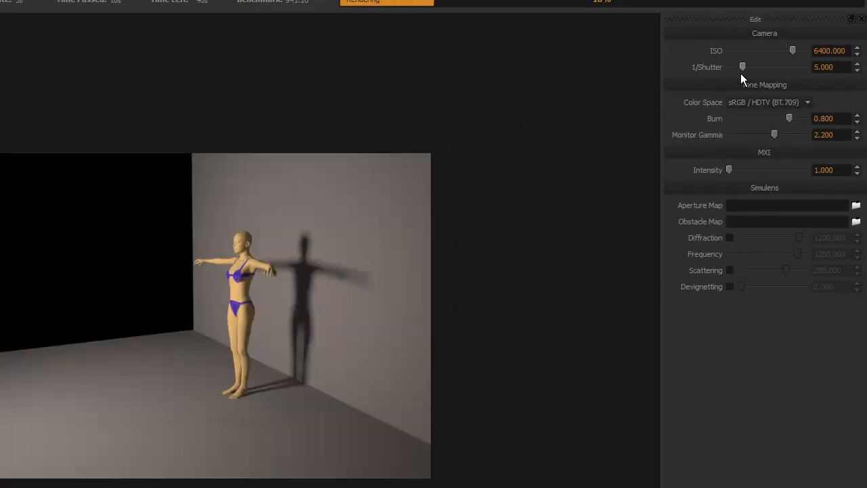